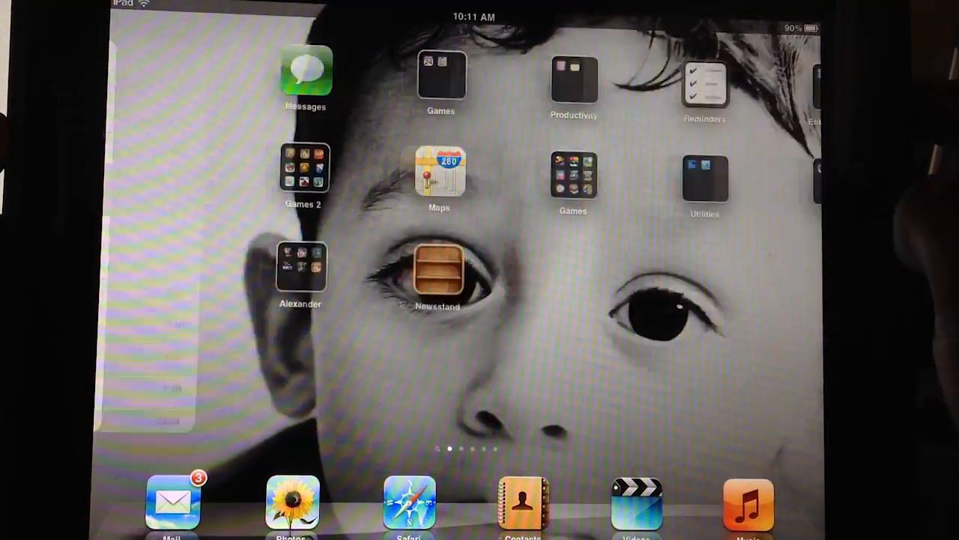
- Search 'Se' from the home screen to reach Settings' Photos page
type("Se")
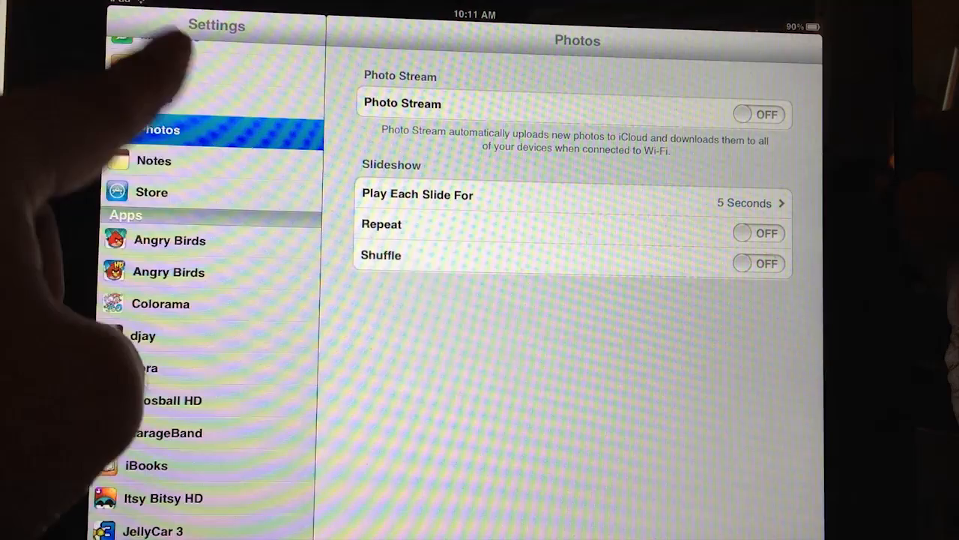
- Set Play Each Slide For to 3 seconds and return to Photos settings
scroll("down", 3)
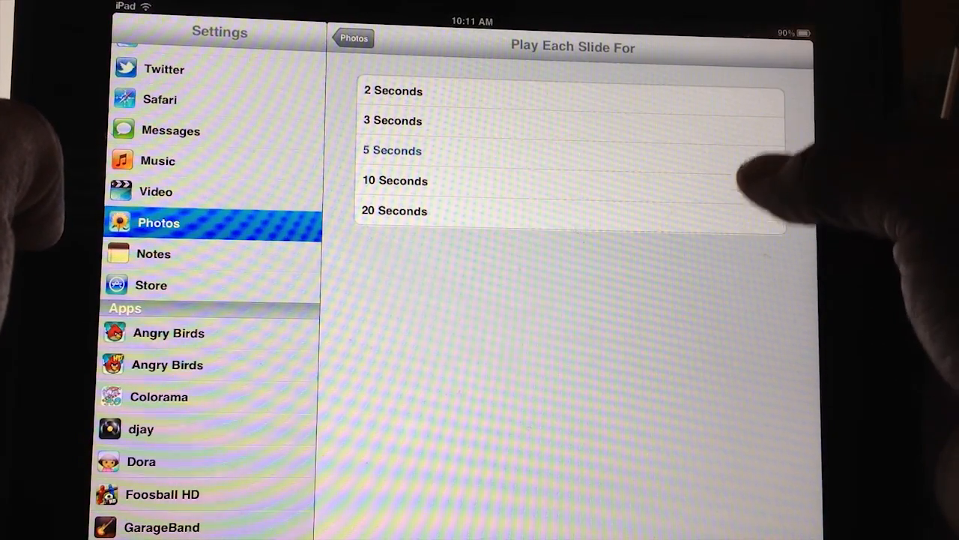
left_click(392, 121)
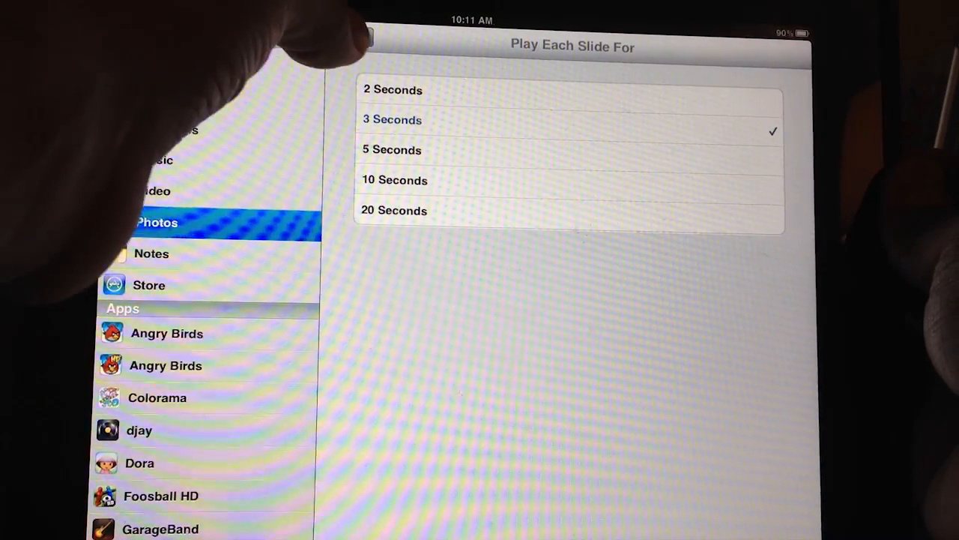
left_click(392, 120)
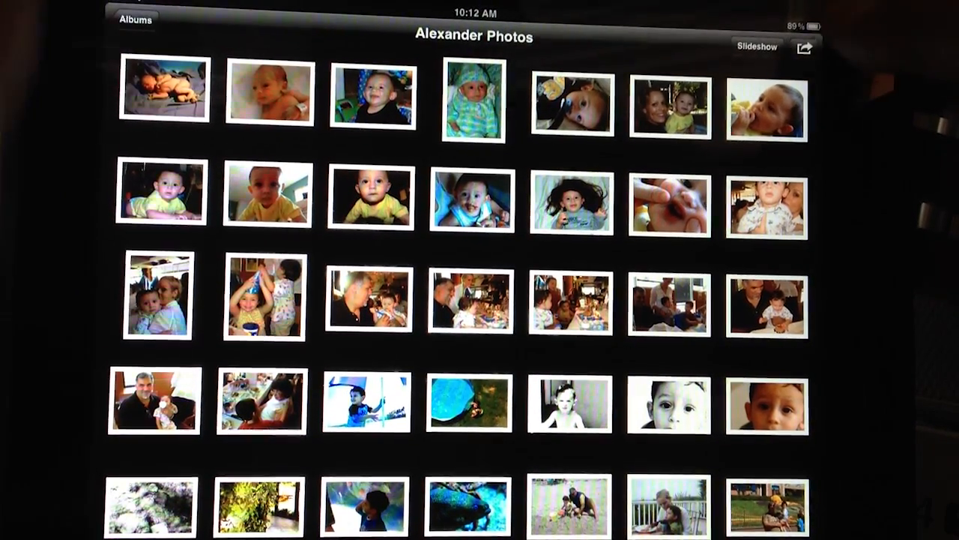
- Enter photo-selection mode in the Alexander Photos album
left_click(805, 49)
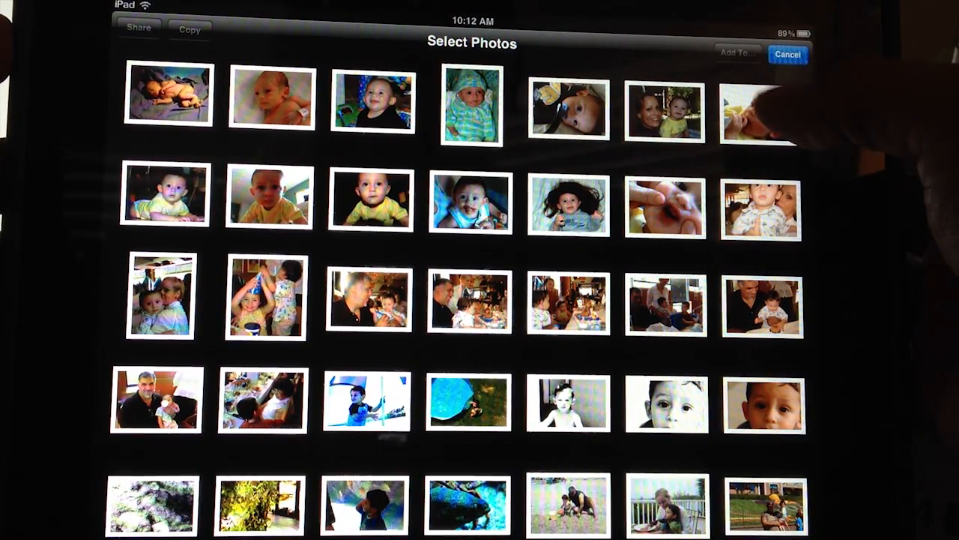
- Pick four Alexander photos and add them to a new album named 'Test'
left_click(755, 112)
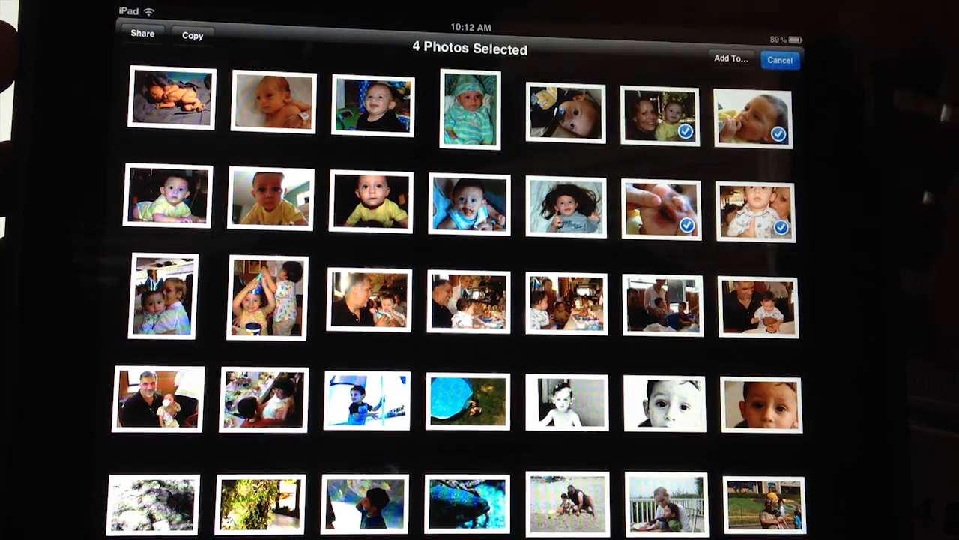
left_click(730, 59)
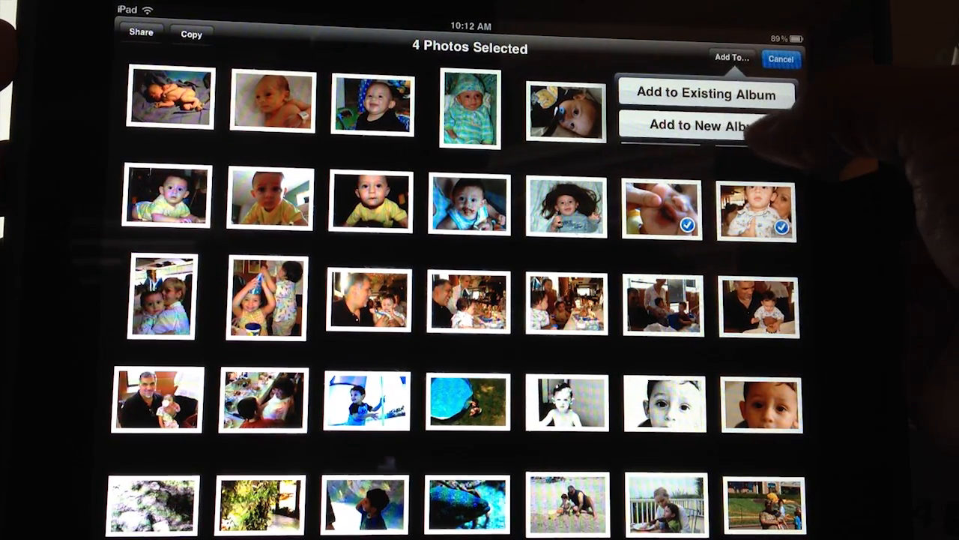
left_click(700, 125)
type("T")
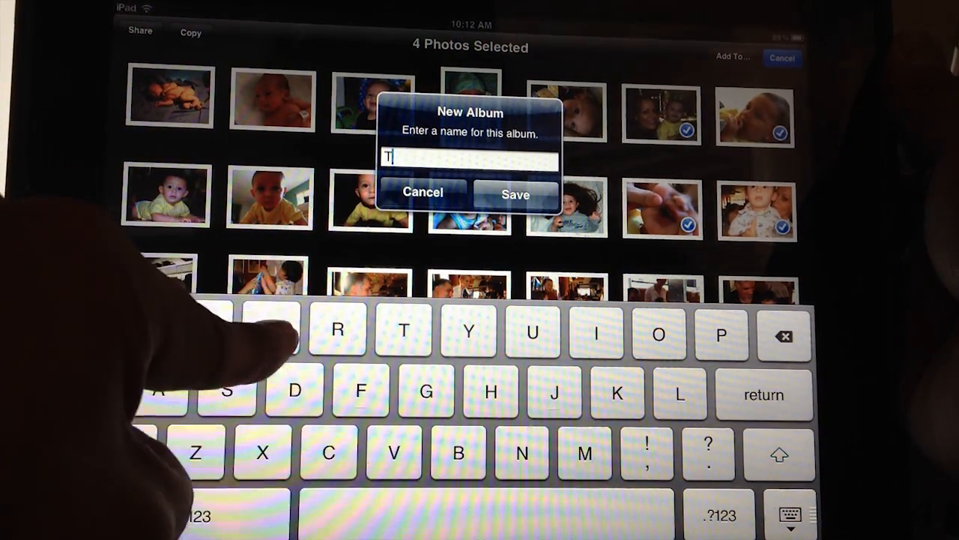
type("est")
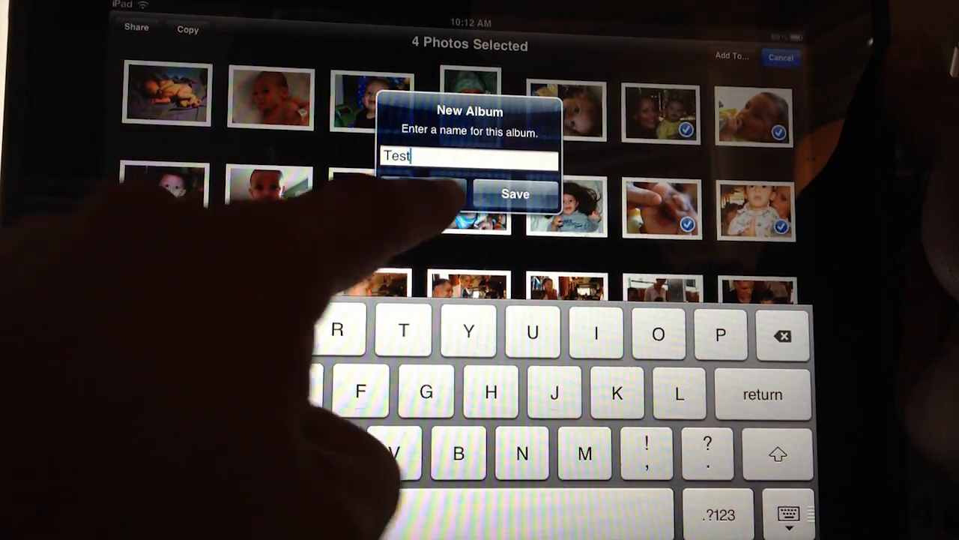
left_click(515, 194)
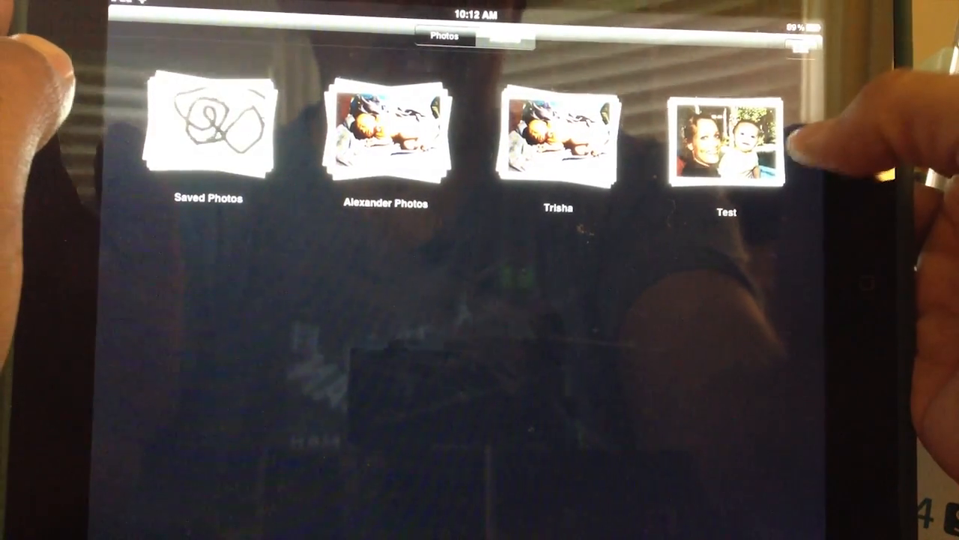
- Open the Test album to set up its slideshow music
left_click(725, 139)
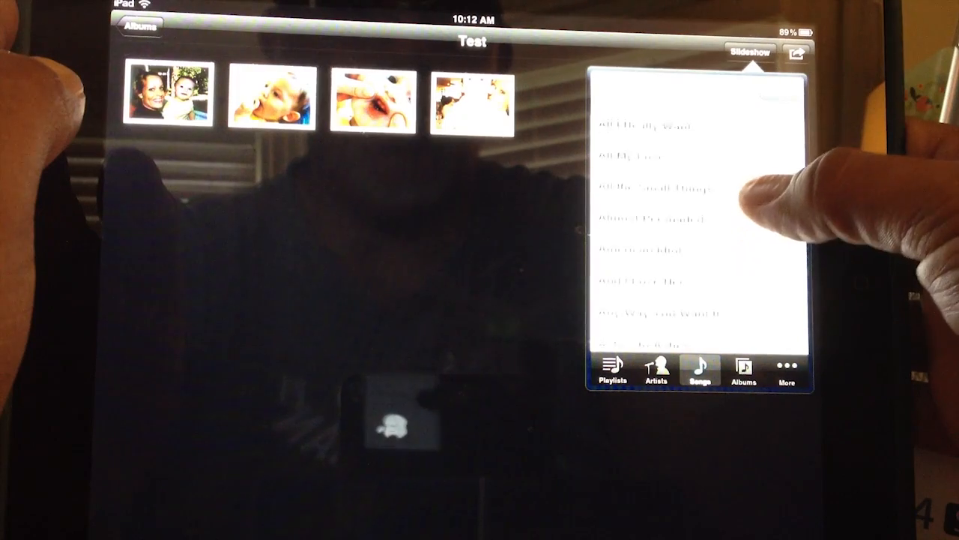
- Choose a transition in Slideshow Options and start the Test slideshow
scroll("down", 3)
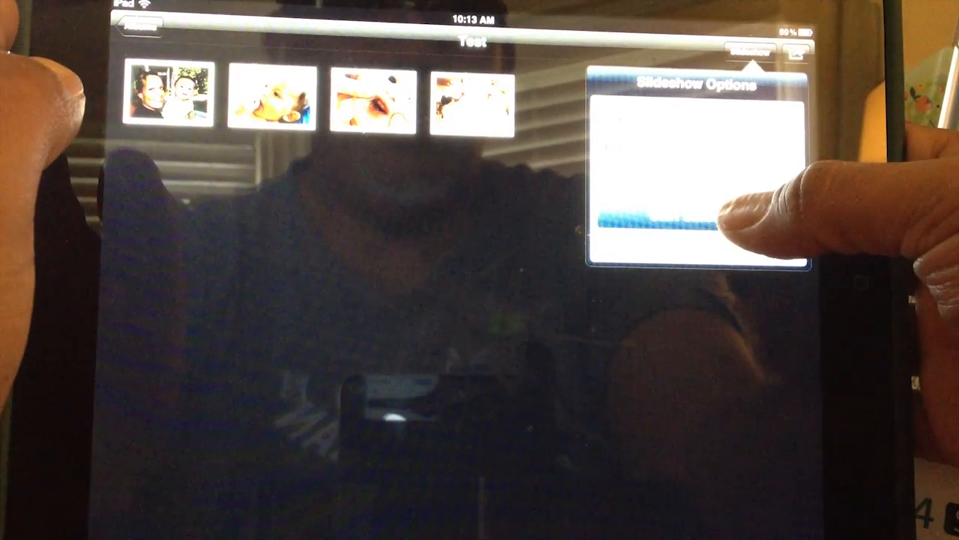
left_click(675, 217)
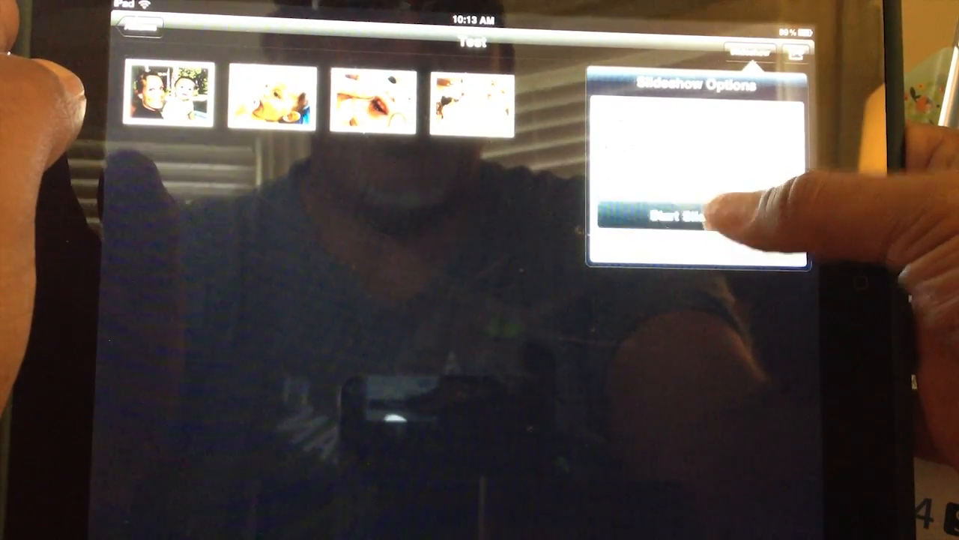
left_click(678, 215)
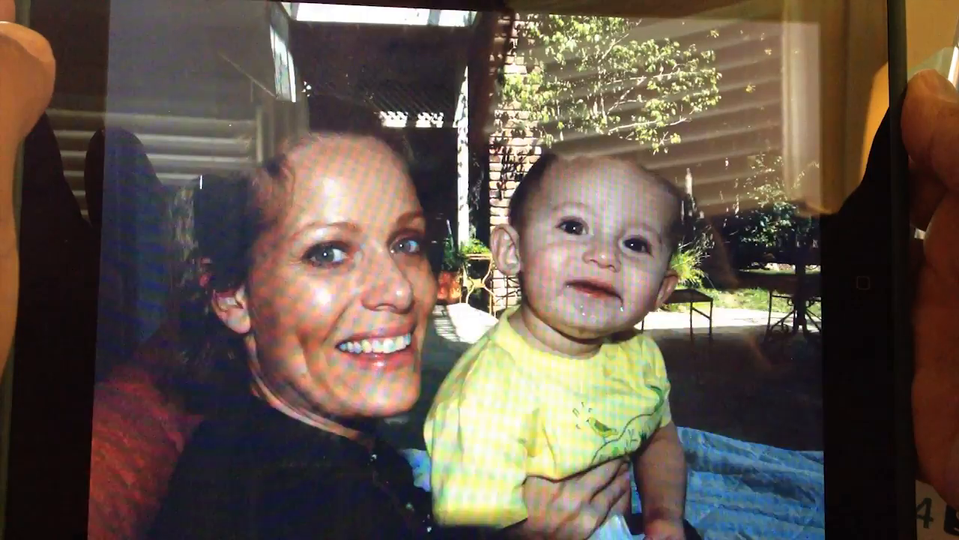